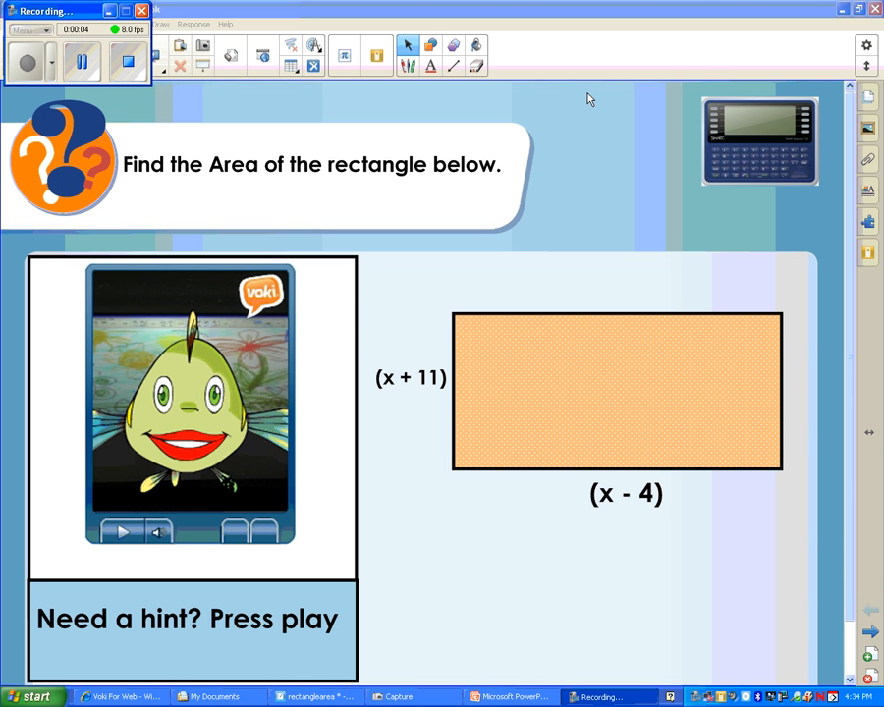
pyautogui.moveTo(586, 192)
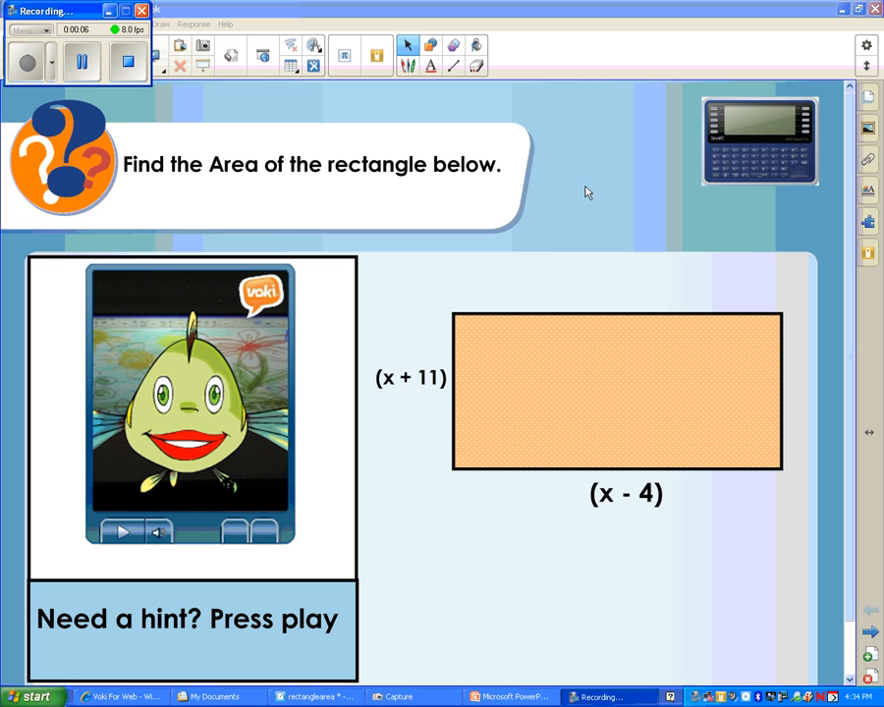
pyautogui.moveTo(563, 204)
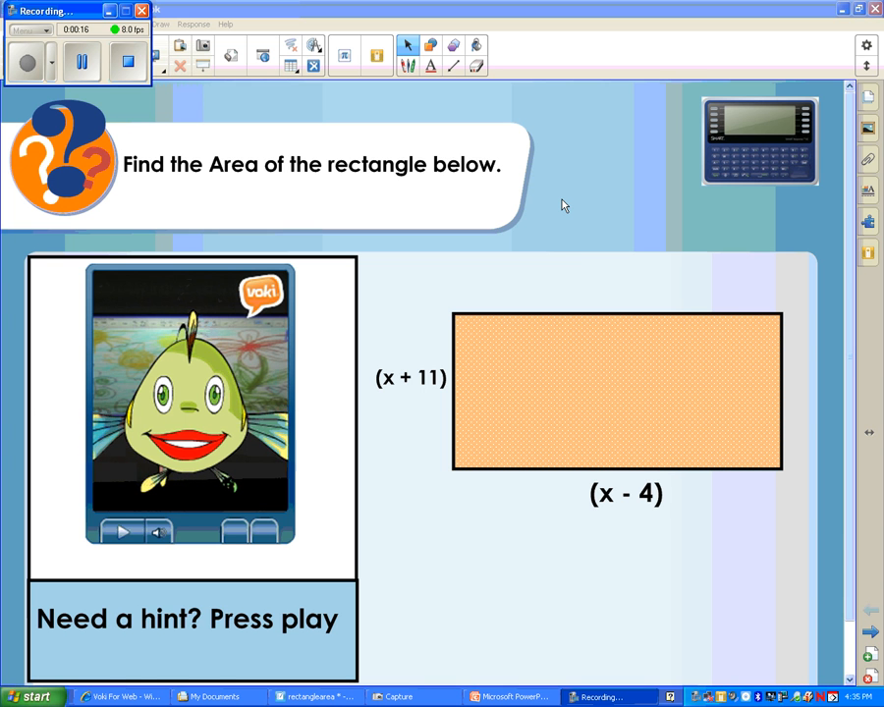
pyautogui.moveTo(595, 240)
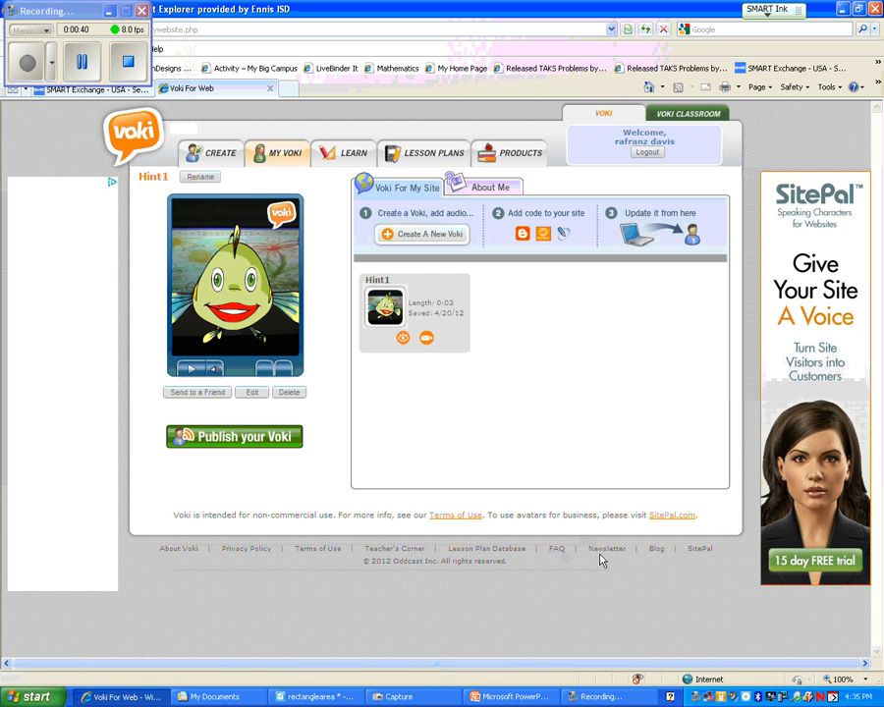
pyautogui.moveTo(591, 569)
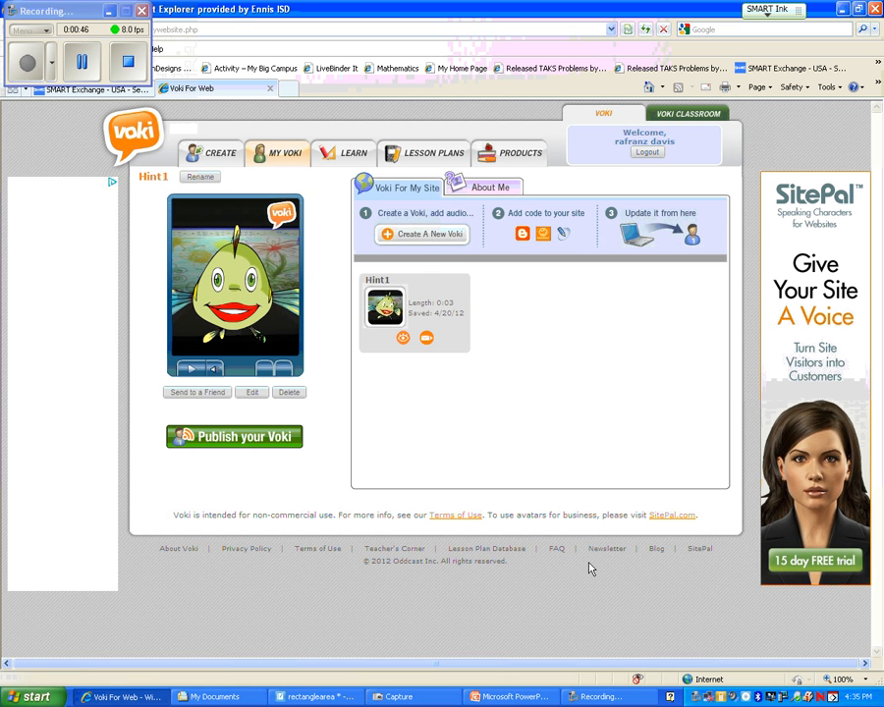
pyautogui.moveTo(498, 609)
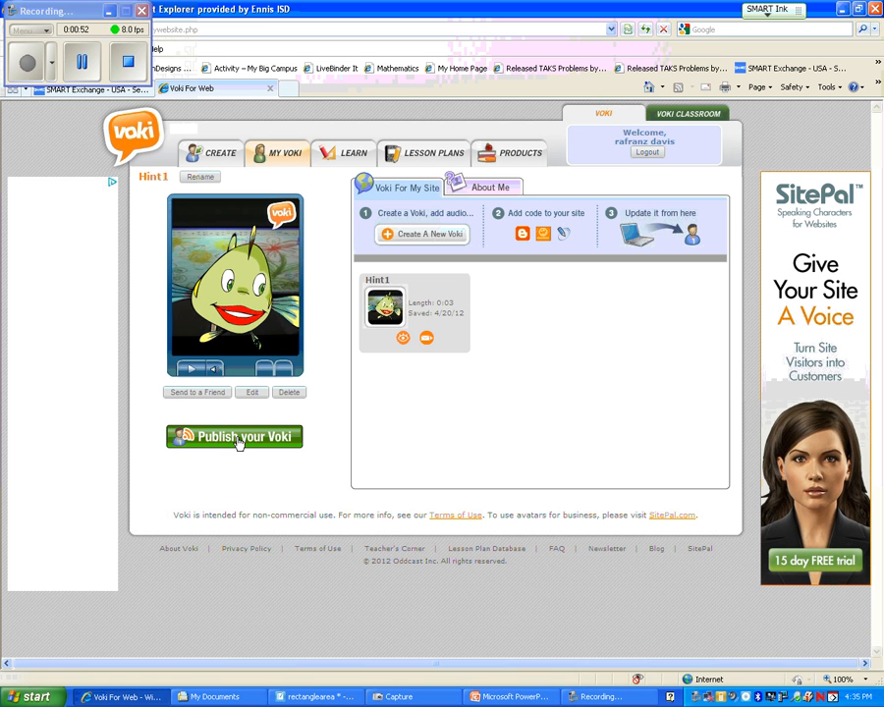
# Step: Publish the Hint1 Voki and copy its embed code from the code box
pyautogui.click(234, 436)
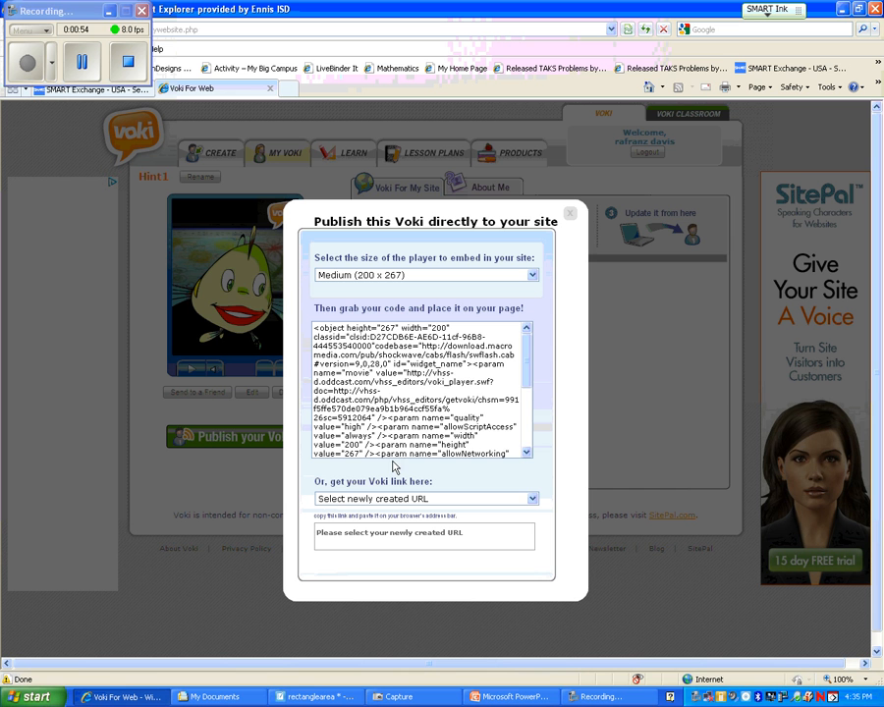
pyautogui.scroll(-3)
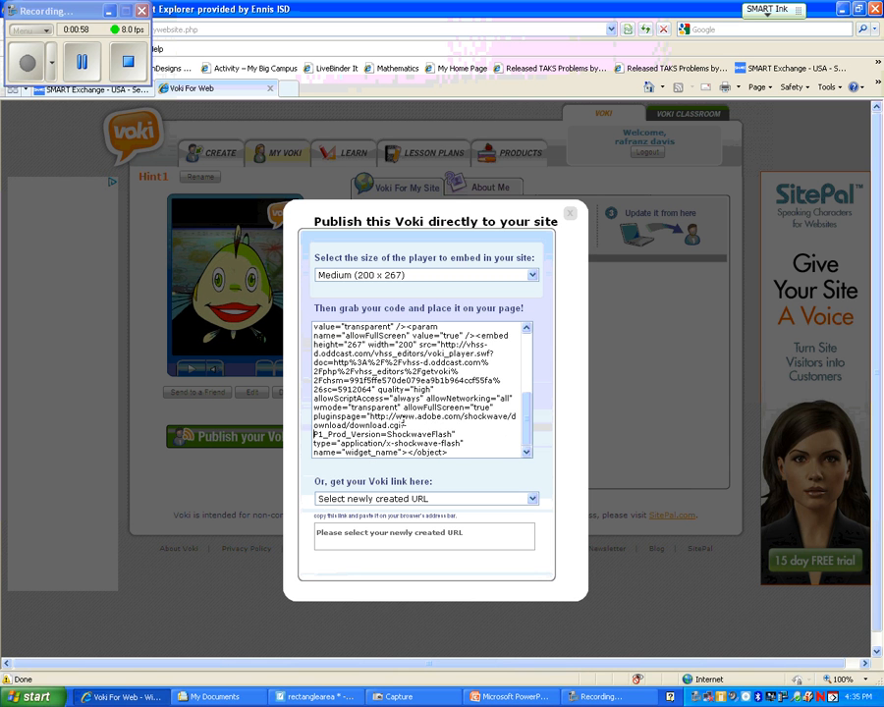
pyautogui.rightClick(398, 422)
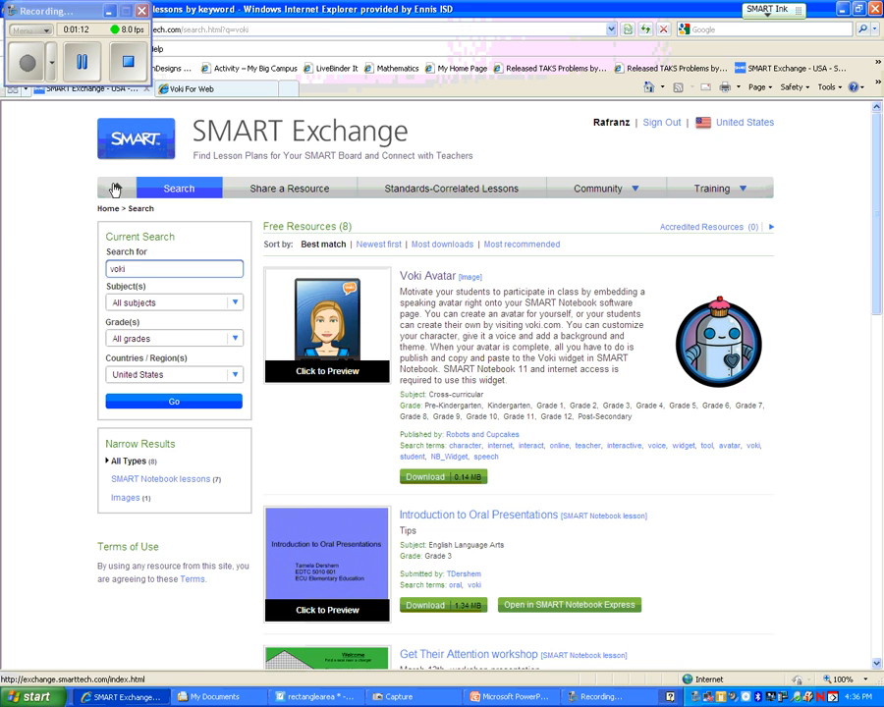
# Step: Search all SMART Exchange resources for 'voki' from the home page
pyautogui.click(115, 188)
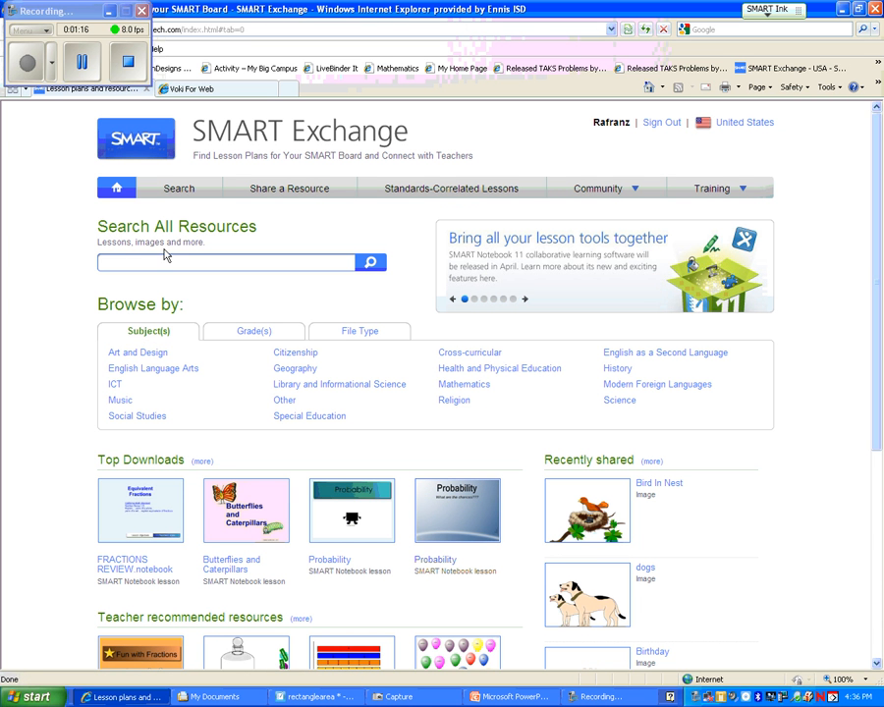
pyautogui.click(226, 262)
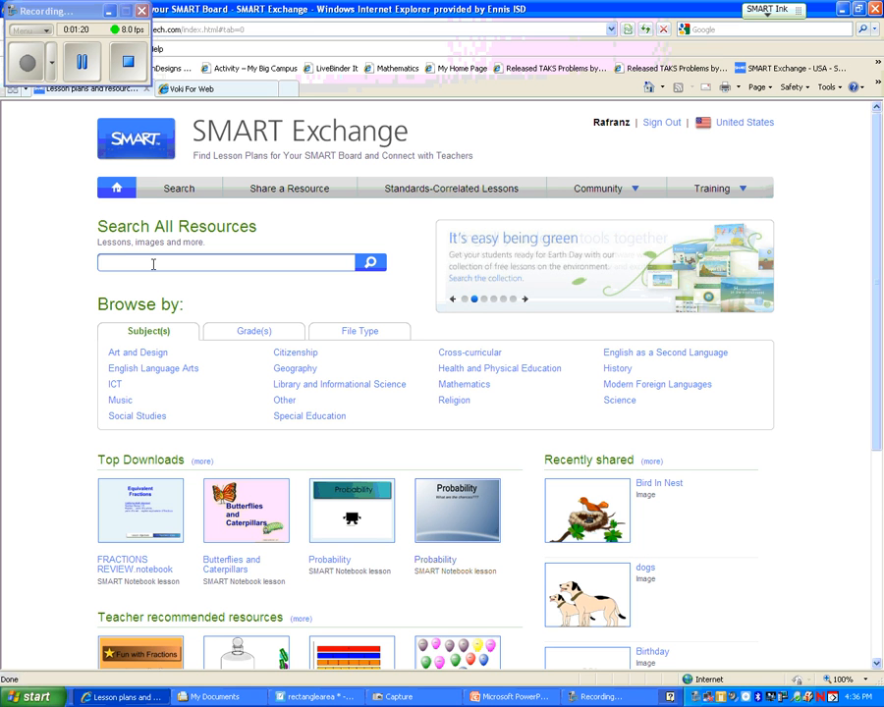
pyautogui.write('voki')
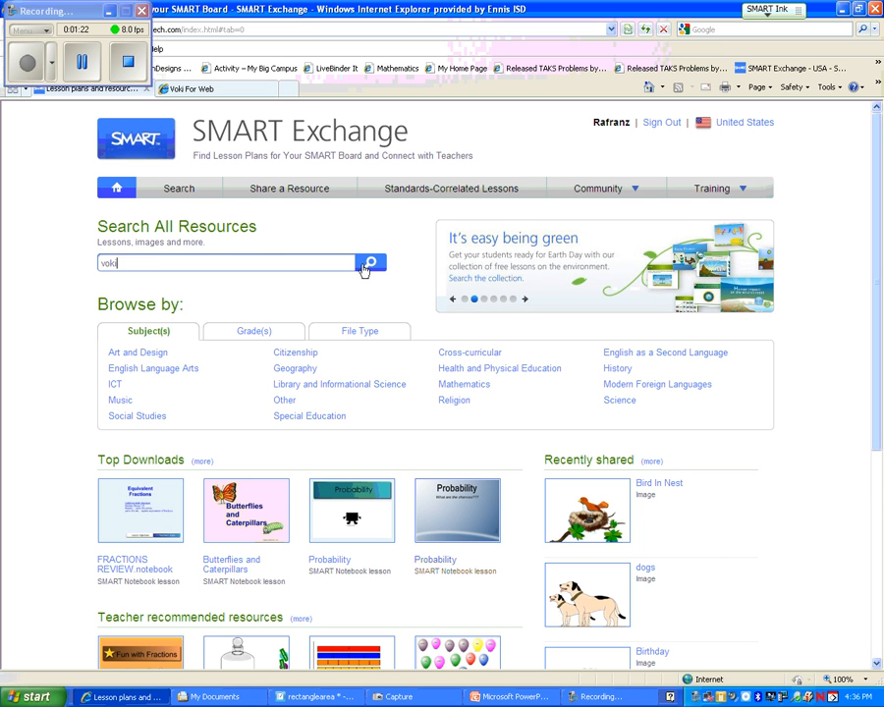
pyautogui.click(371, 262)
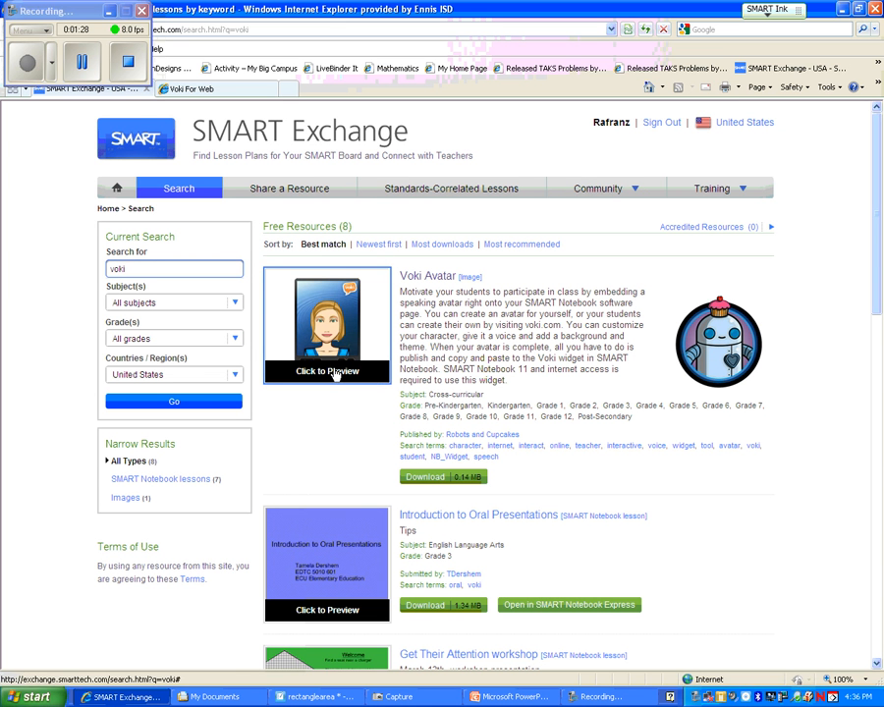
pyautogui.moveTo(438, 336)
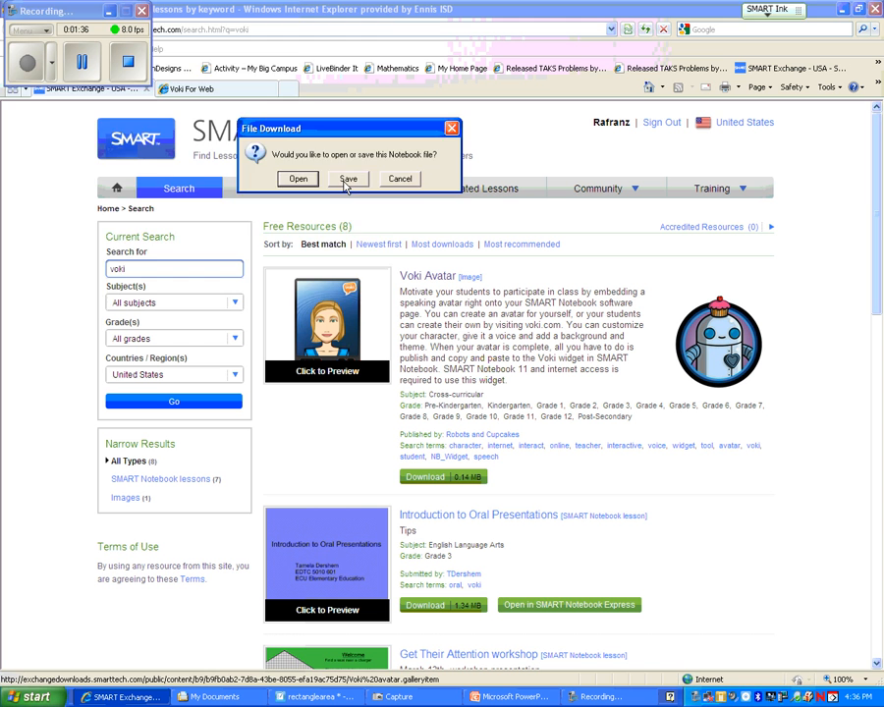
# Step: Download the Voki Avatar widget, saving the file rather than opening it
pyautogui.click(349, 178)
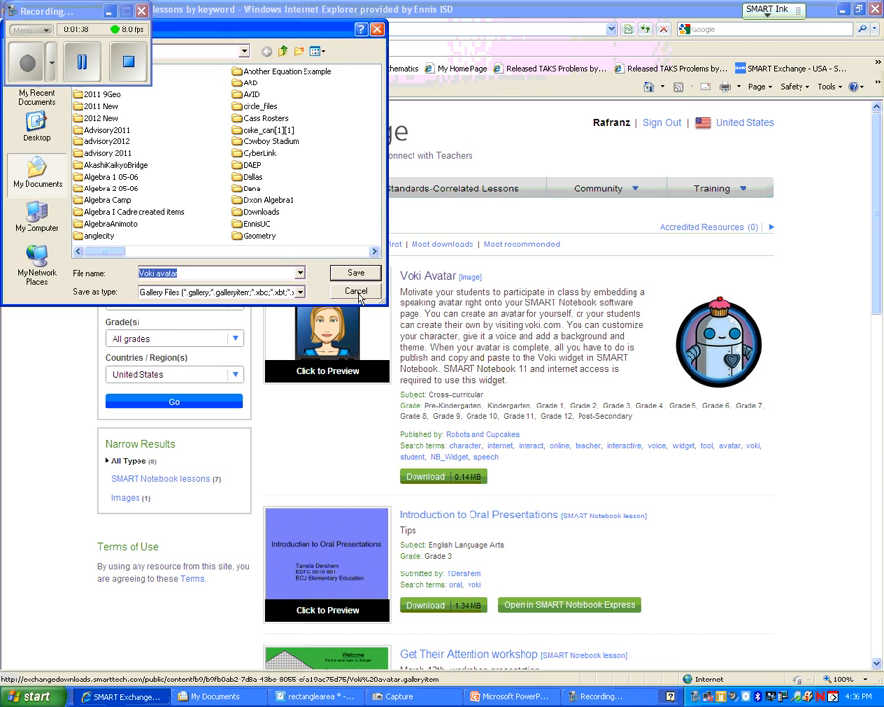
pyautogui.click(354, 291)
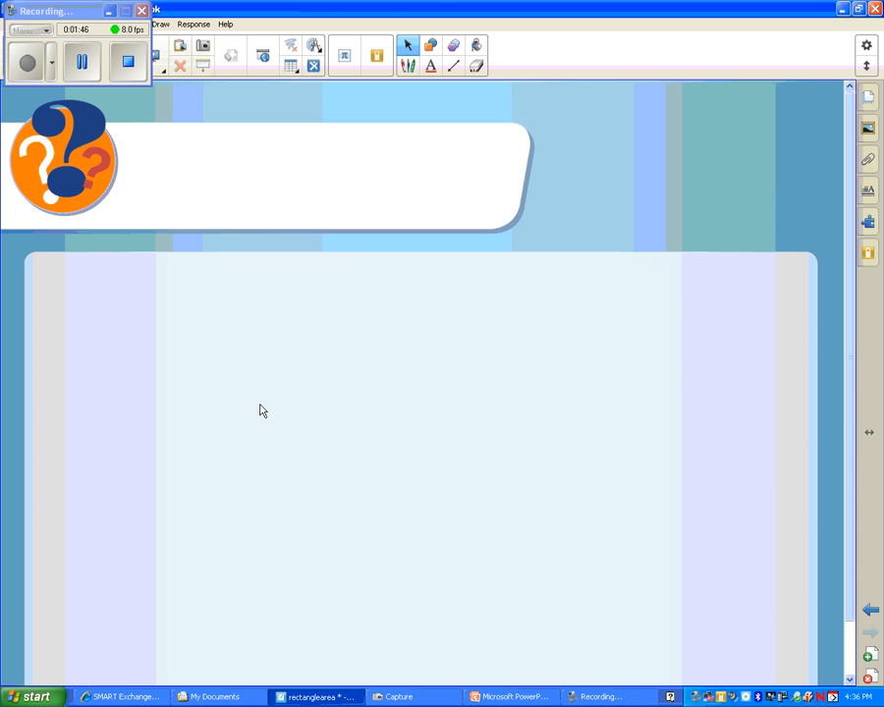
pyautogui.moveTo(187, 312)
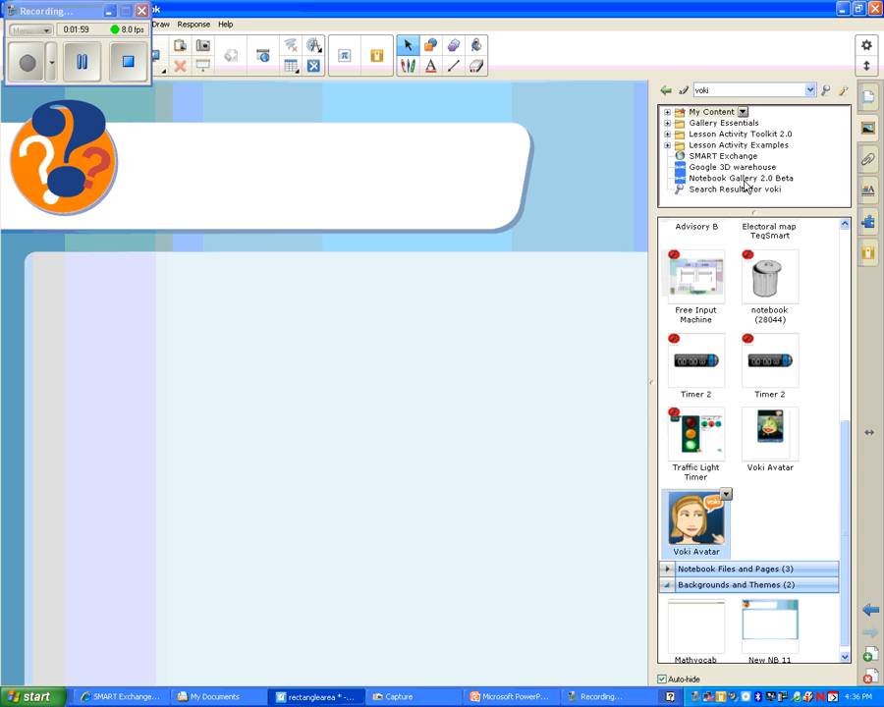
# Step: Import the downloaded Voki avatar file into the Gallery's My Content folder
pyautogui.rightClick(713, 111)
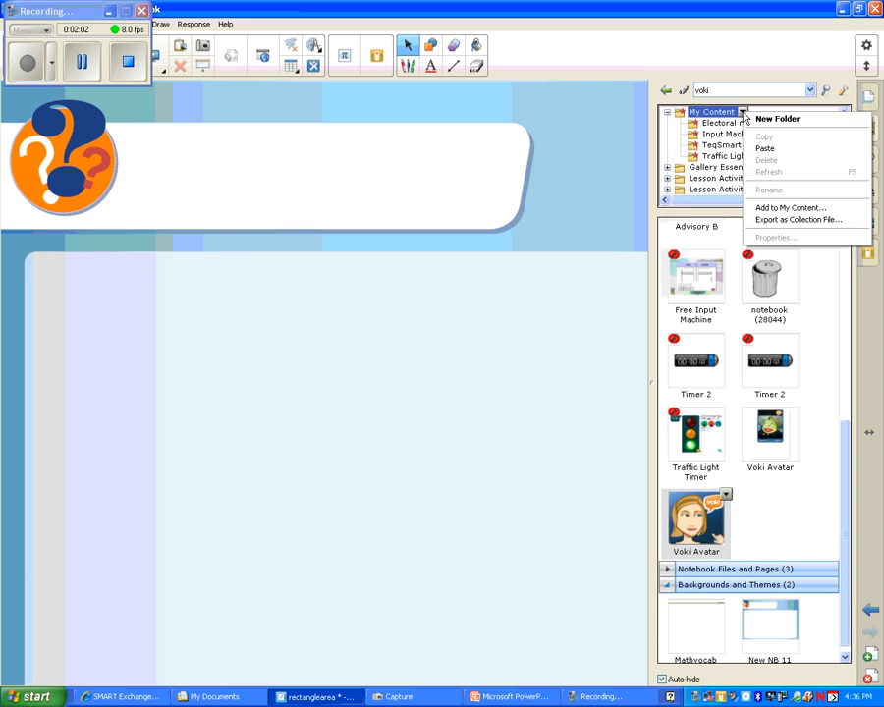
pyautogui.click(781, 205)
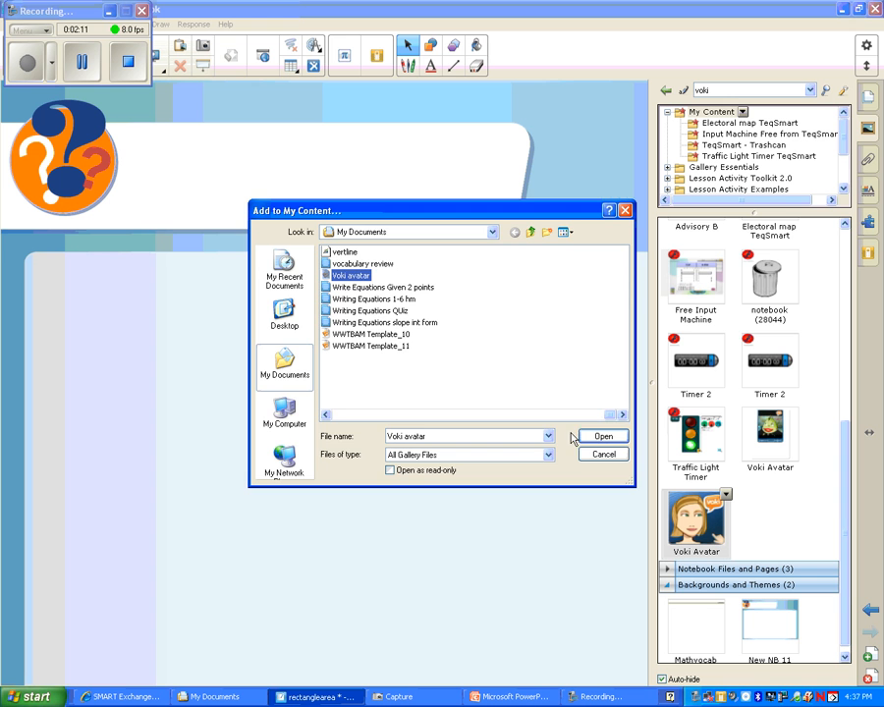
pyautogui.click(603, 454)
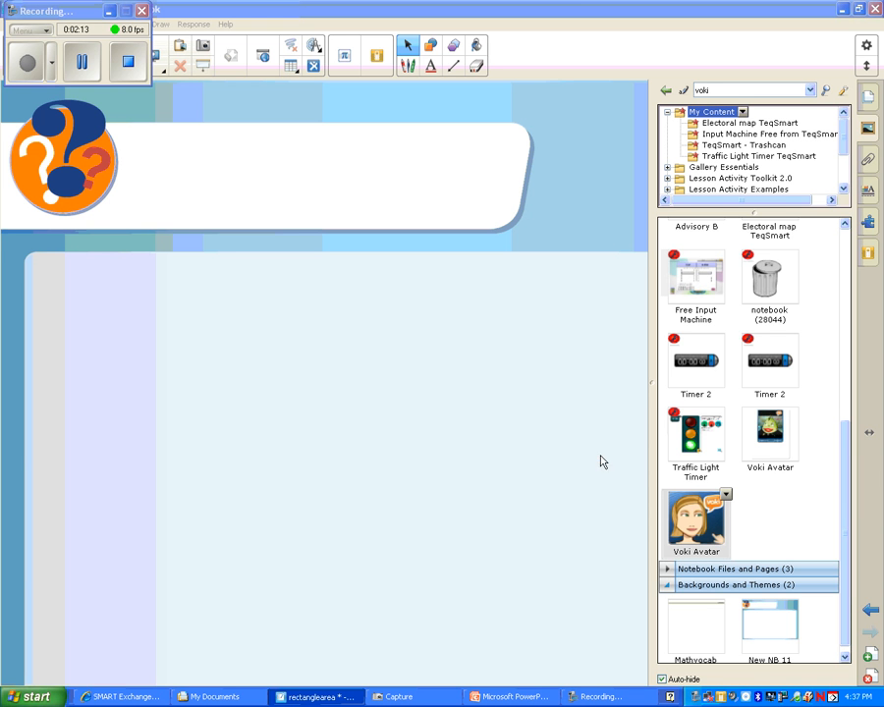
pyautogui.moveTo(840, 491)
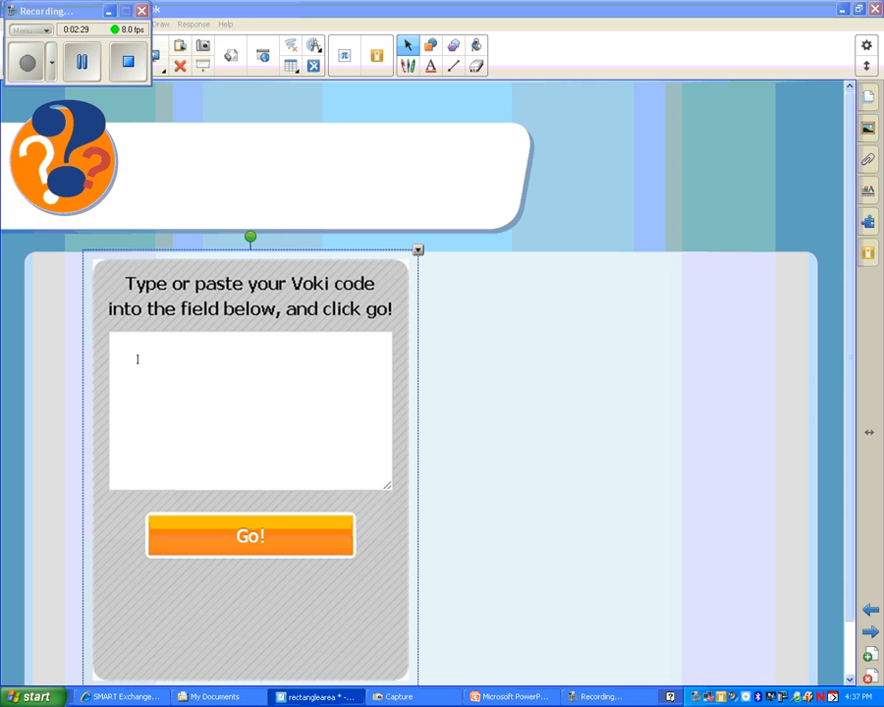
# Step: Paste the copied Hint1 embed code into the Voki widget's code field
pyautogui.click(138, 350)
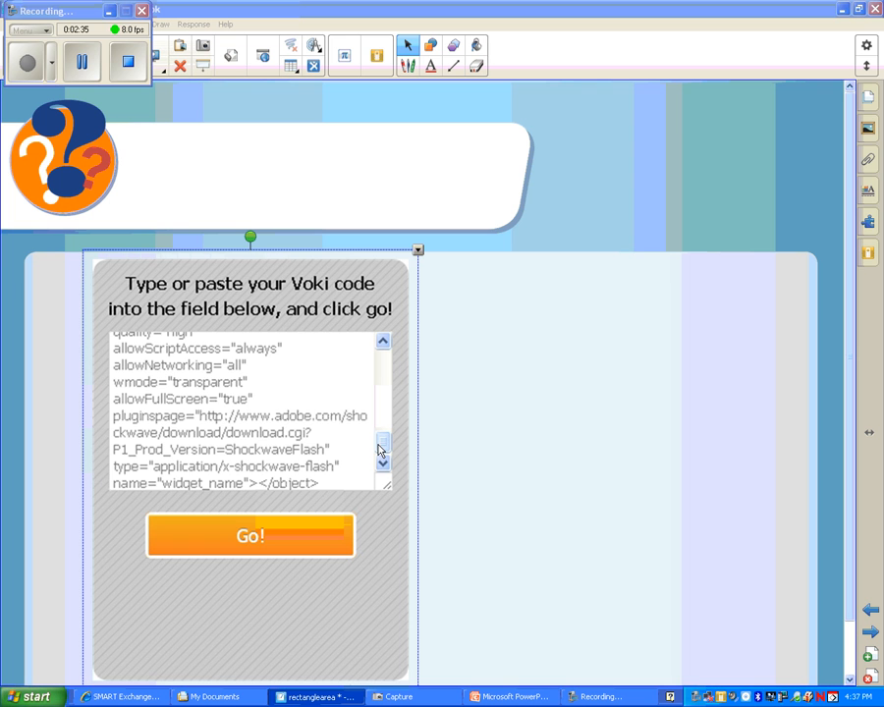
pyautogui.moveTo(535, 430)
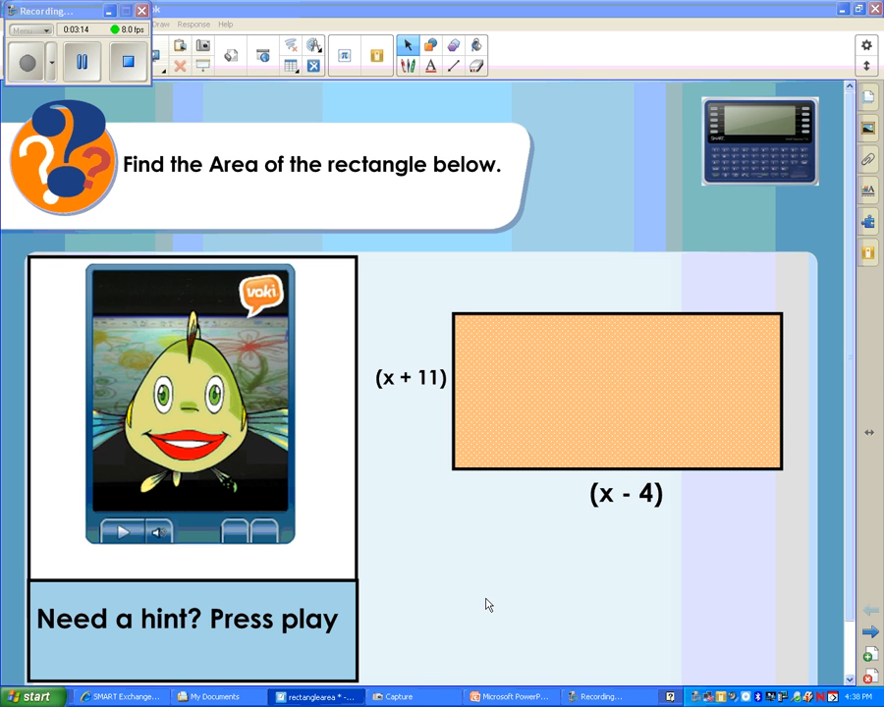
pyautogui.moveTo(113, 695)
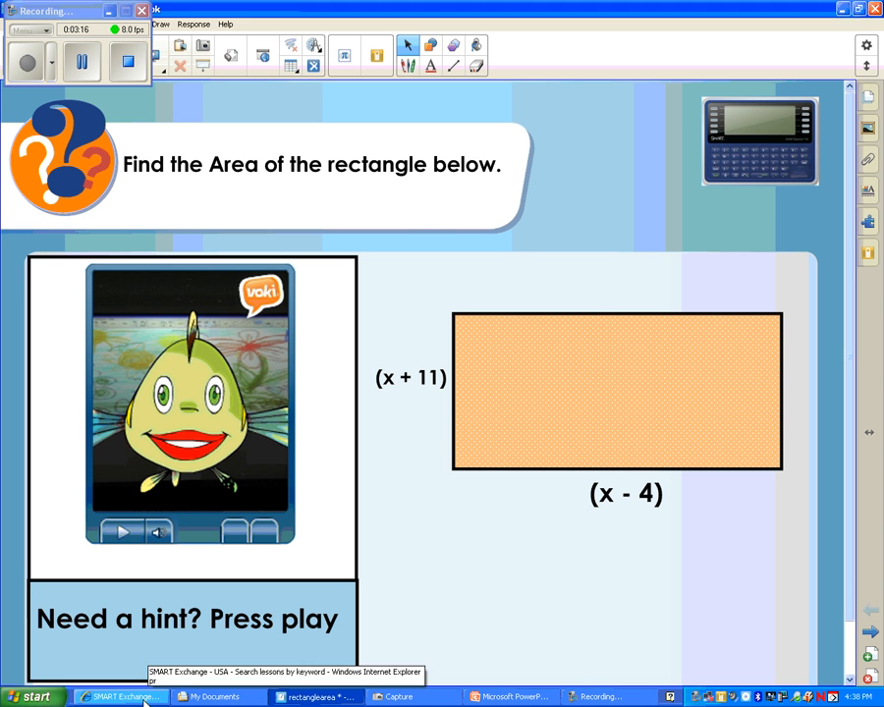
# Step: Switch back to the Voki For Web browser window showing My Voki
pyautogui.click(118, 698)
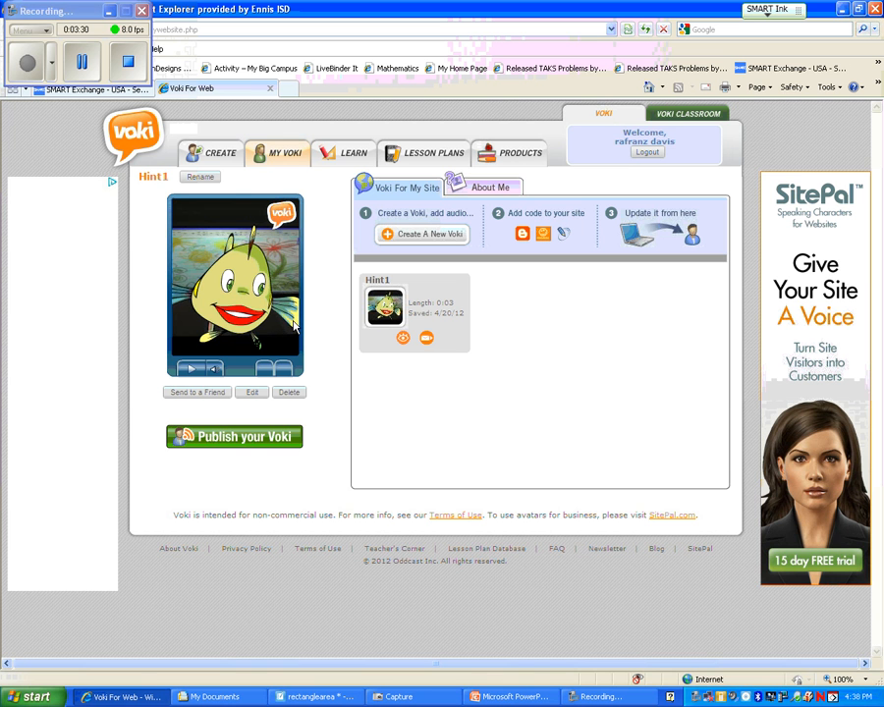
pyautogui.moveTo(356, 344)
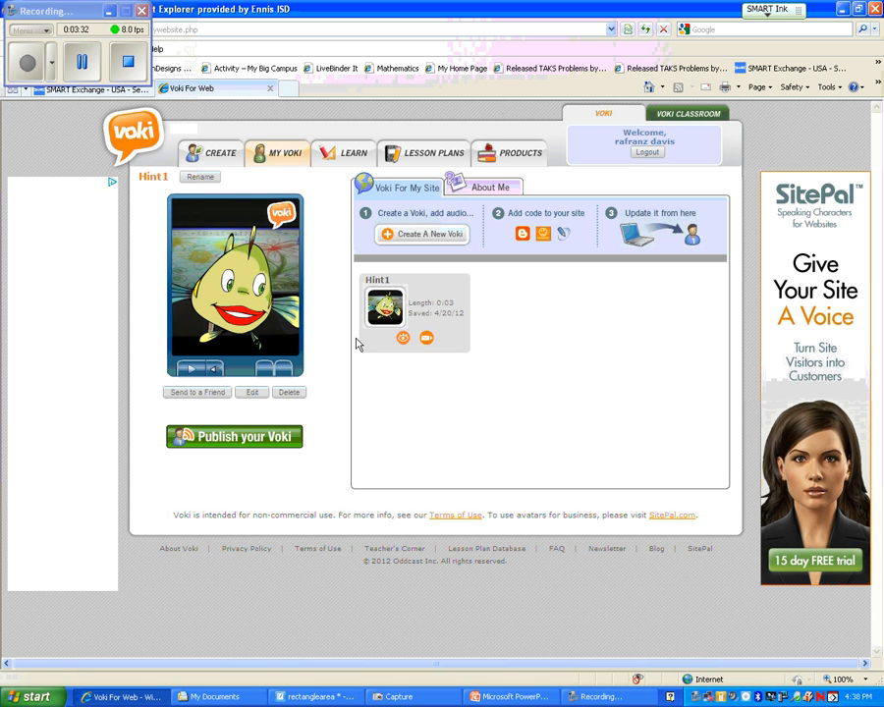